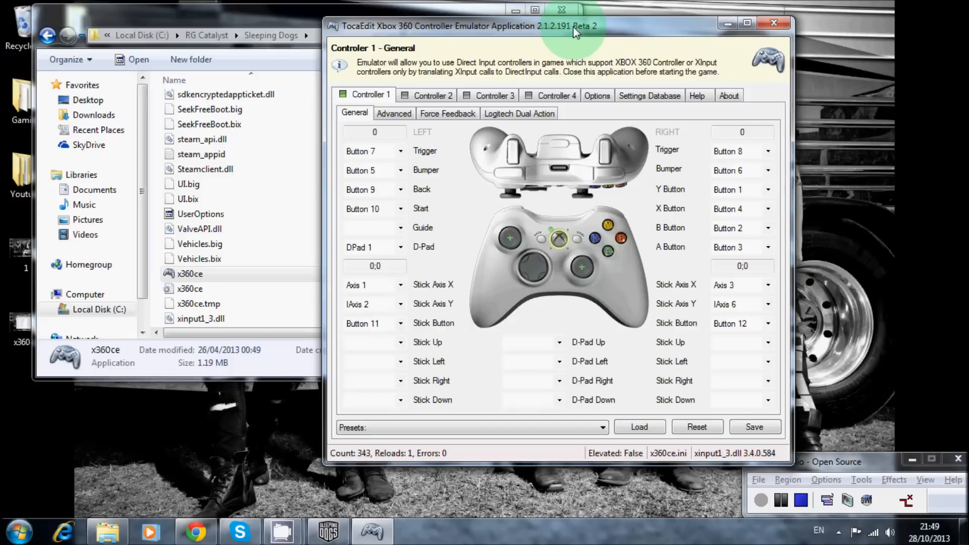
Step: Confirm x360ce.exe, x360ce.ini and xinput1_3.dll are in the Saints Row IV folder
{"action": "left_click", "coordinate": [774, 22]}
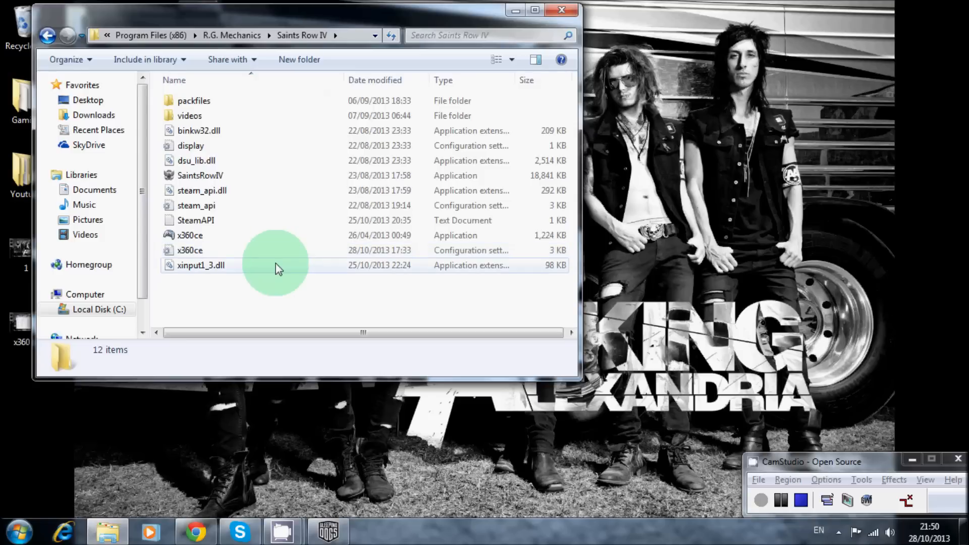